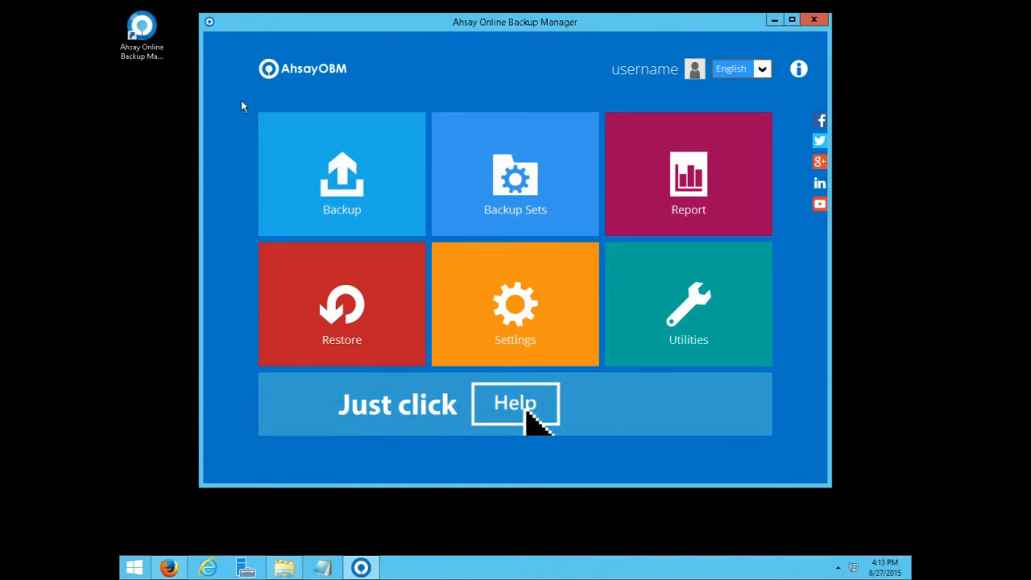
Open the existing backup set from the Backup Sets list to show its settings
left_click(515, 402)
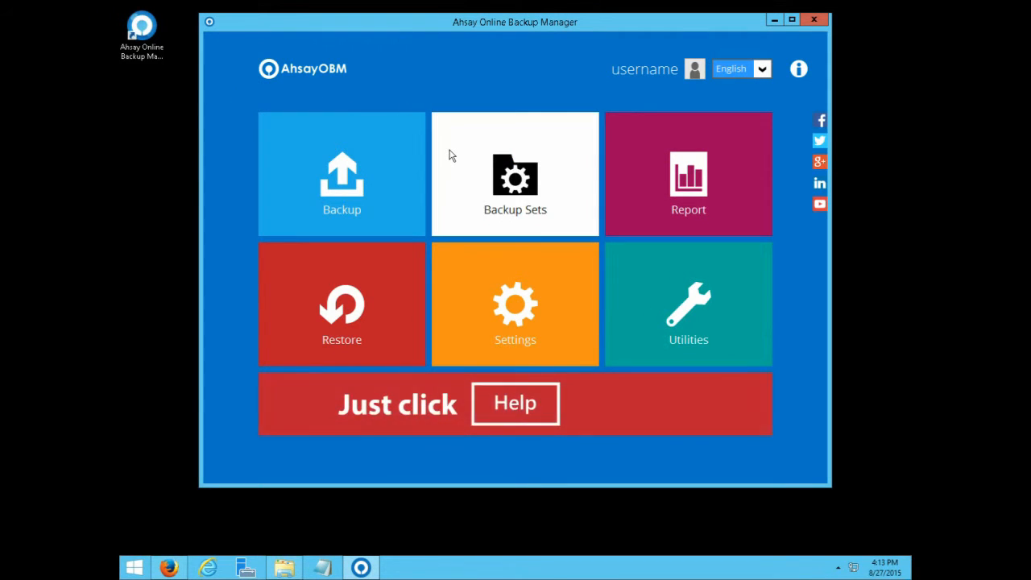
left_click(515, 174)
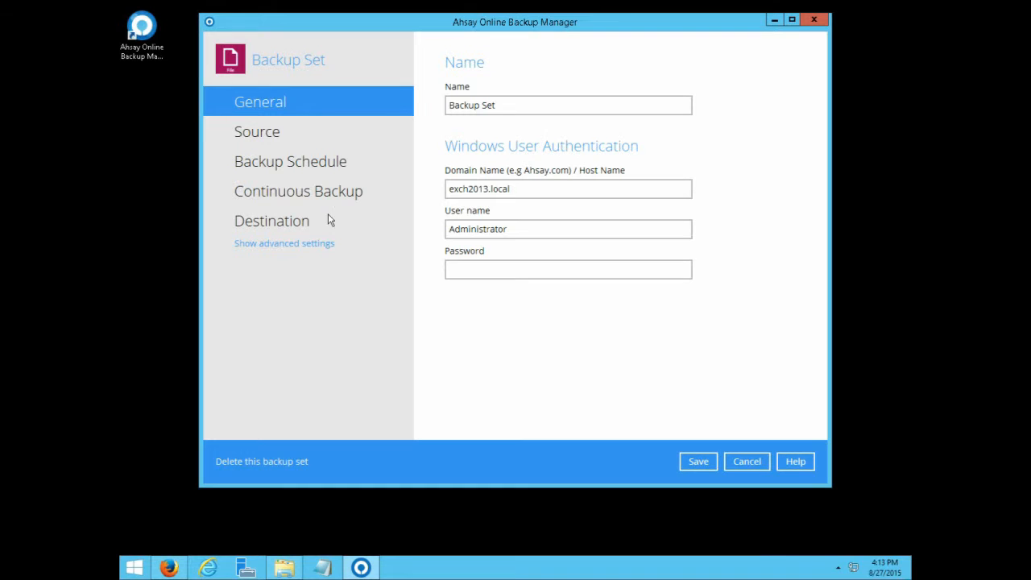
Add a new storage destination under the backup set's Destination section
left_click(271, 220)
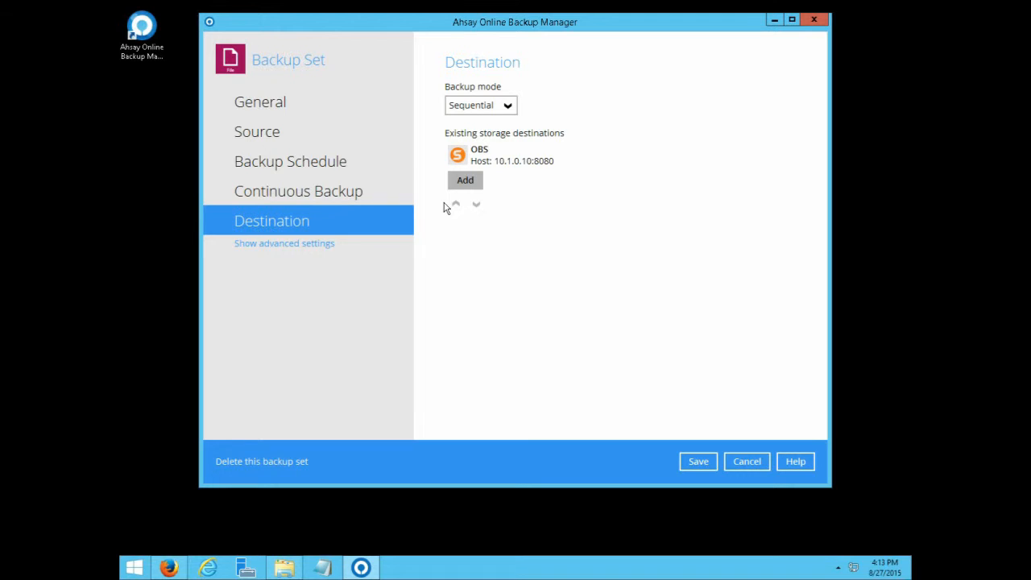
left_click(464, 180)
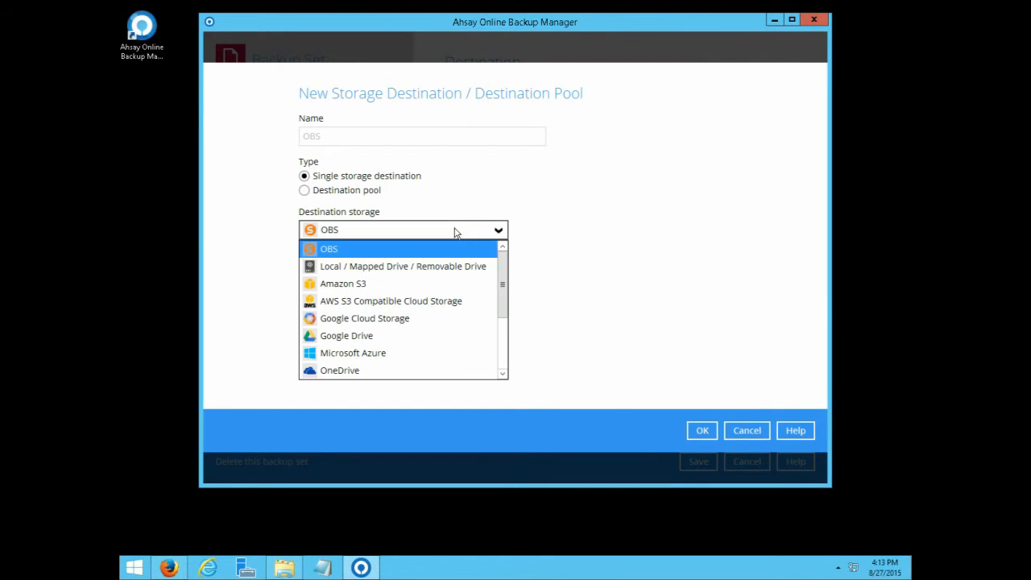
Choose OneDrive as destination storage, name it 'OneDrive Storage', and test access
scroll("down", 3)
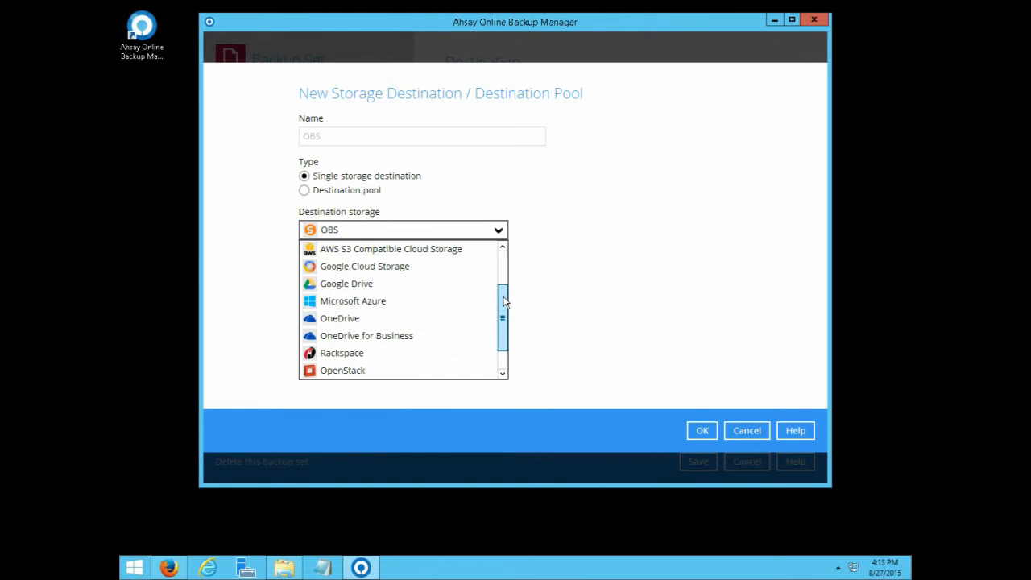
left_click(338, 317)
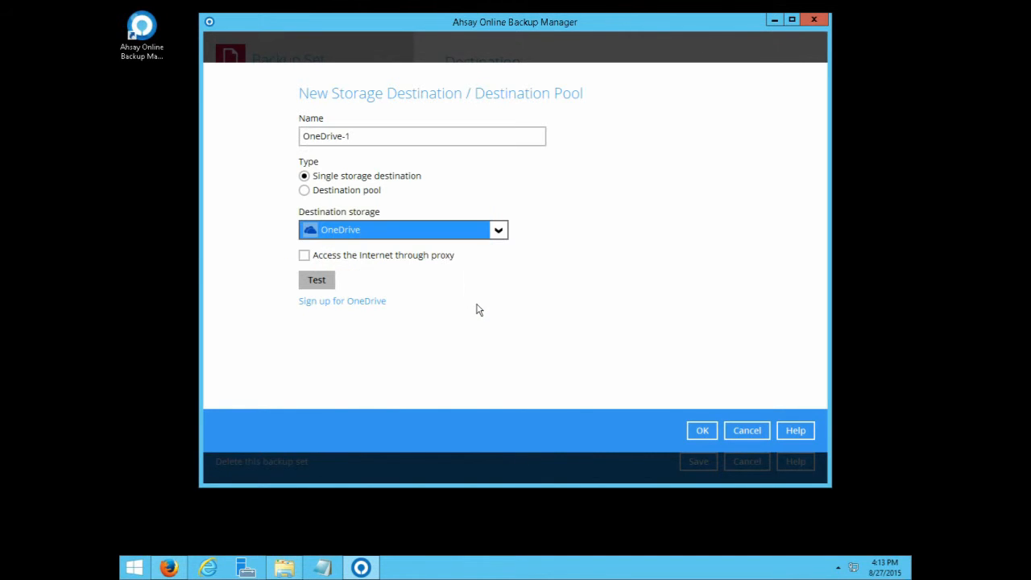
left_click(422, 136)
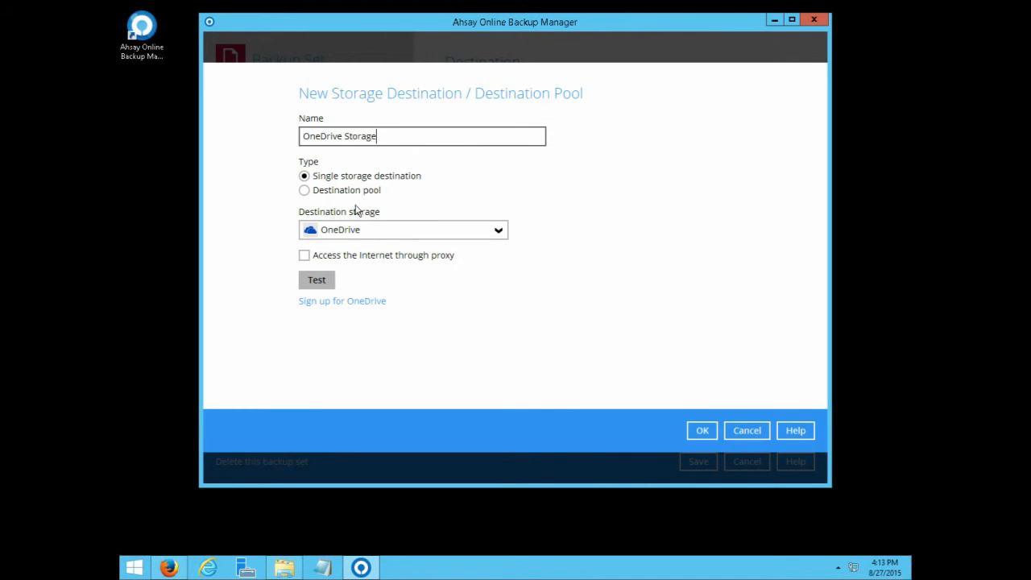
left_click(315, 280)
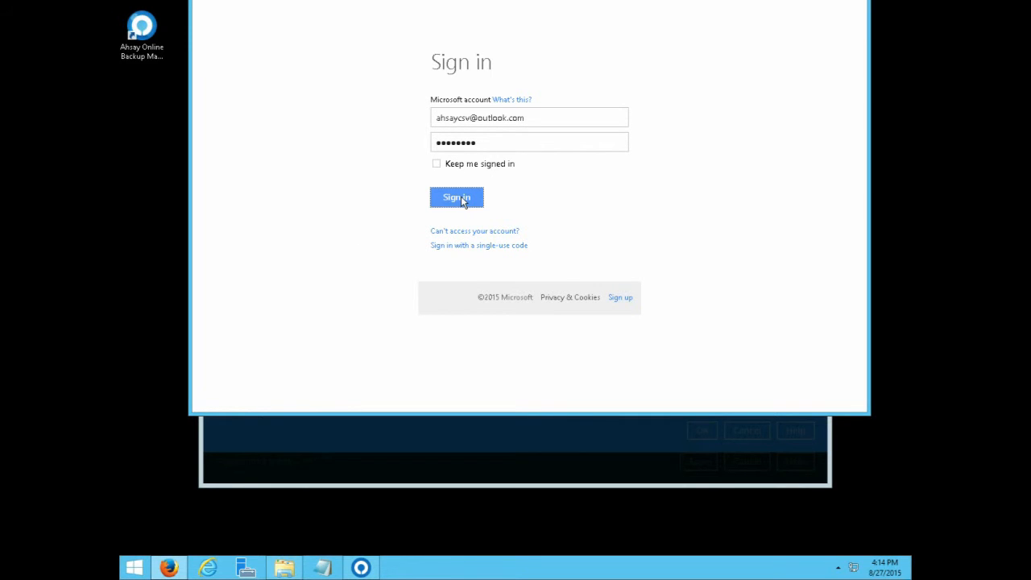
Sign in to the Microsoft account and authorize OneDrive access to get the code
left_click(457, 196)
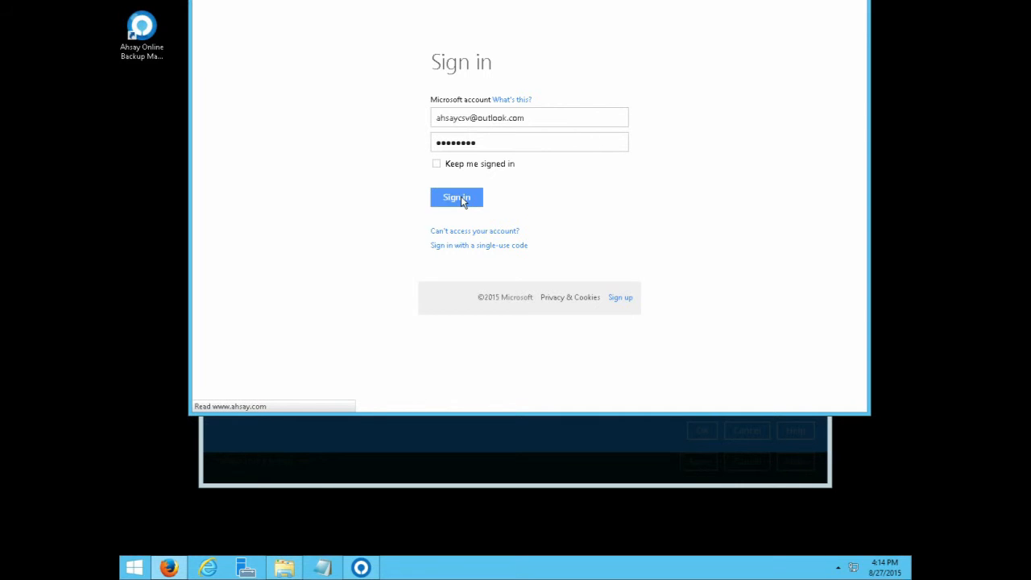
left_click(456, 196)
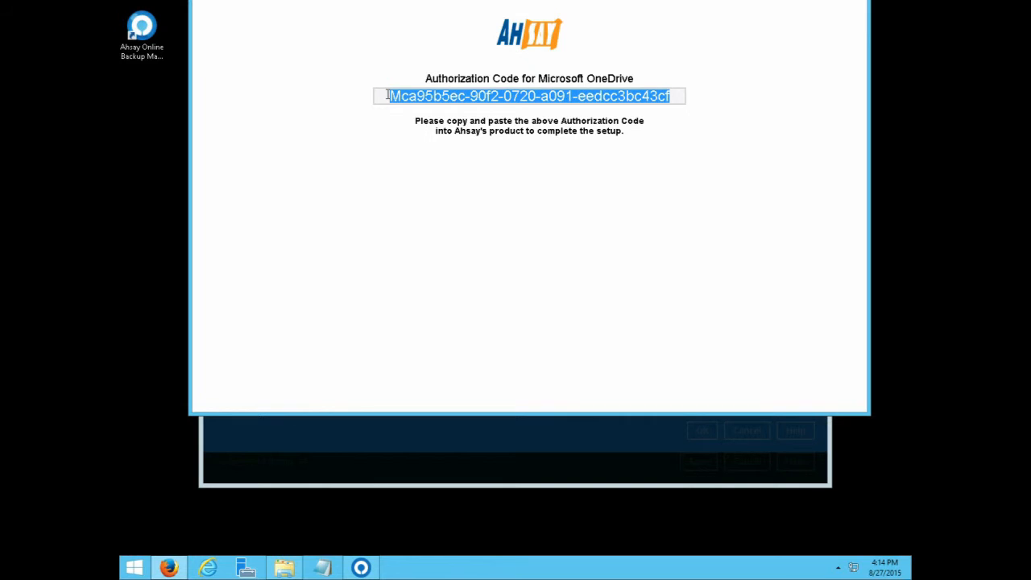
mouse_move(388, 155)
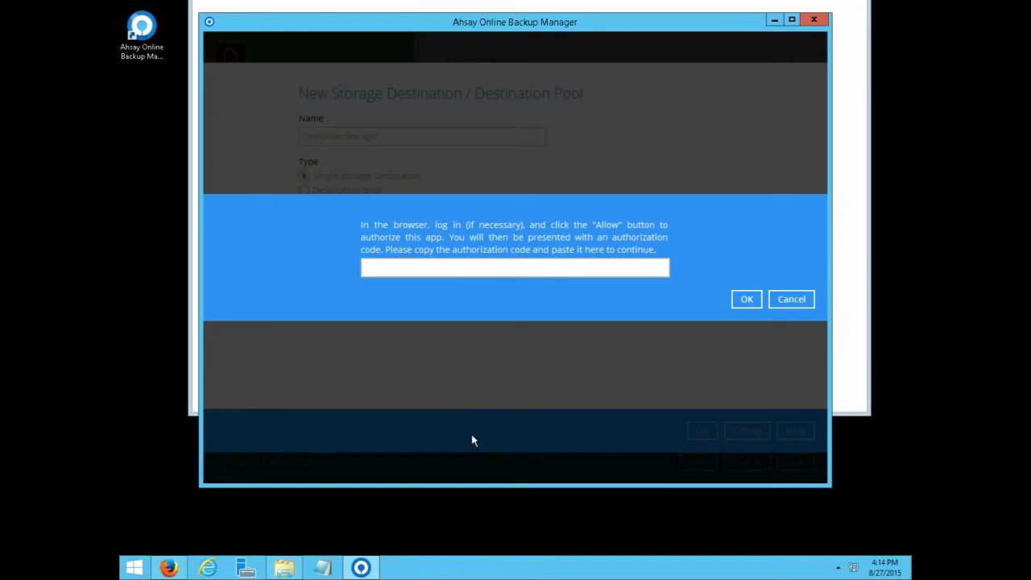
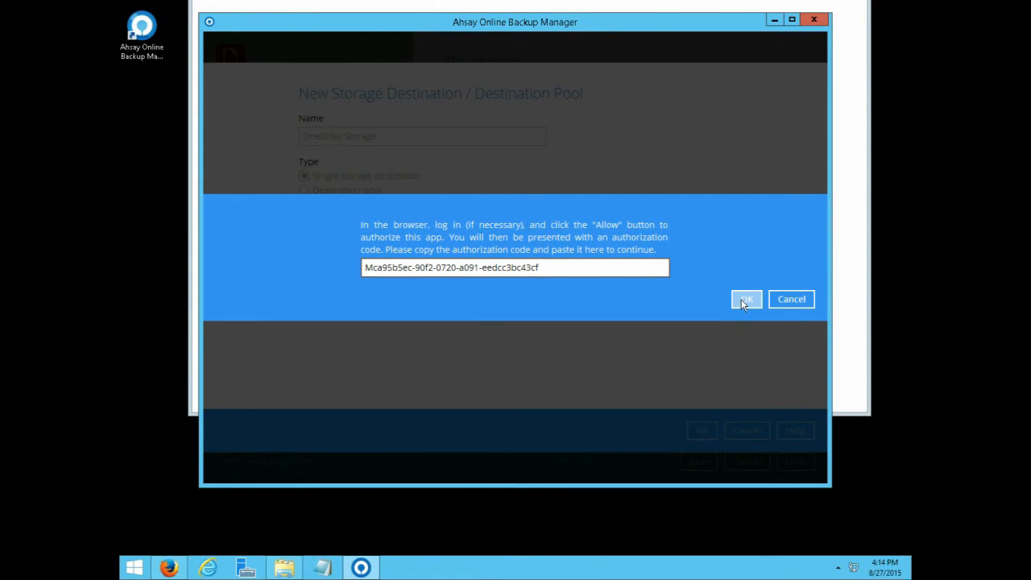
left_click(745, 298)
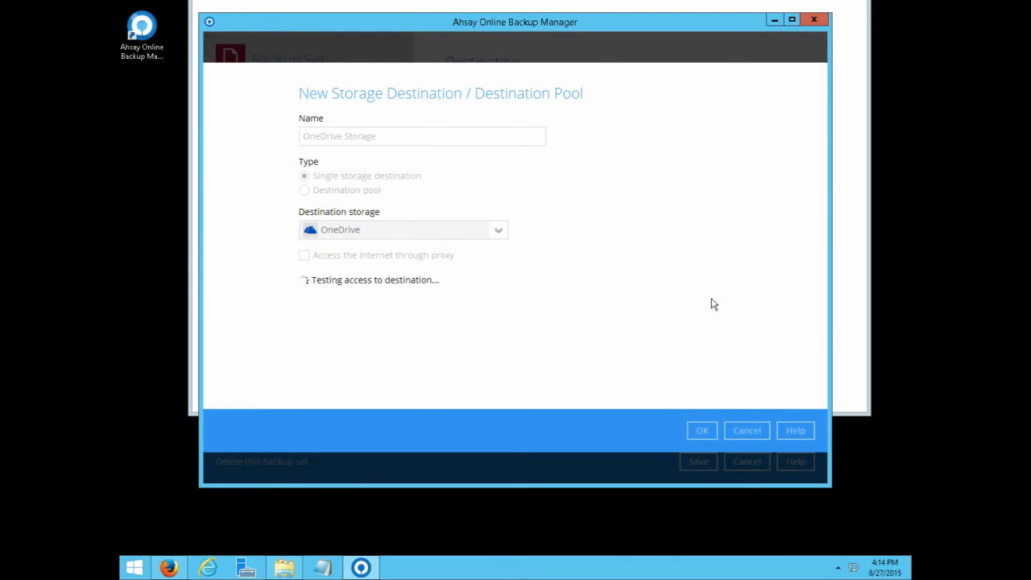
mouse_move(569, 262)
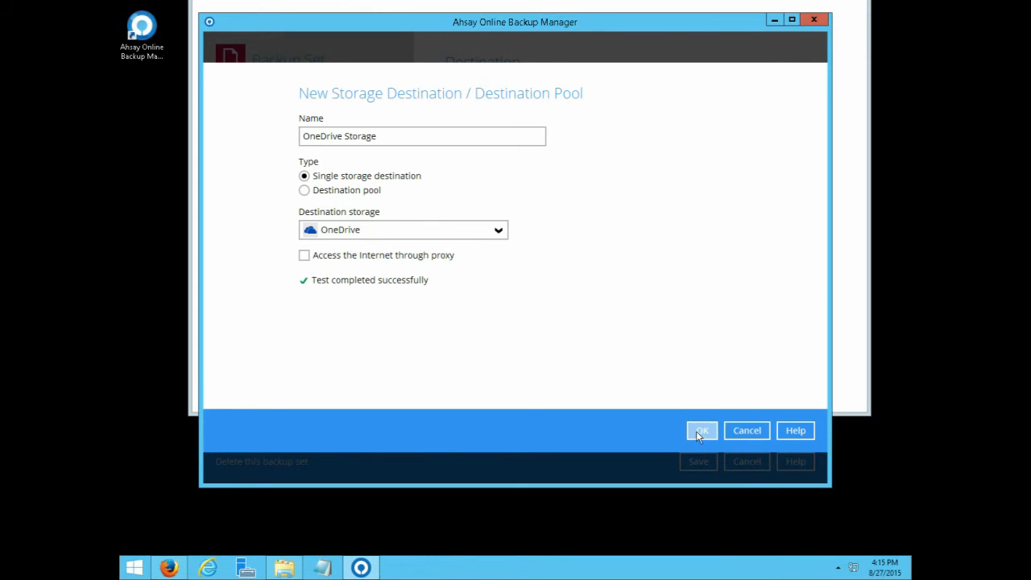
Confirm OneDrive Storage as a destination alongside OBS and save the backup set
left_click(700, 430)
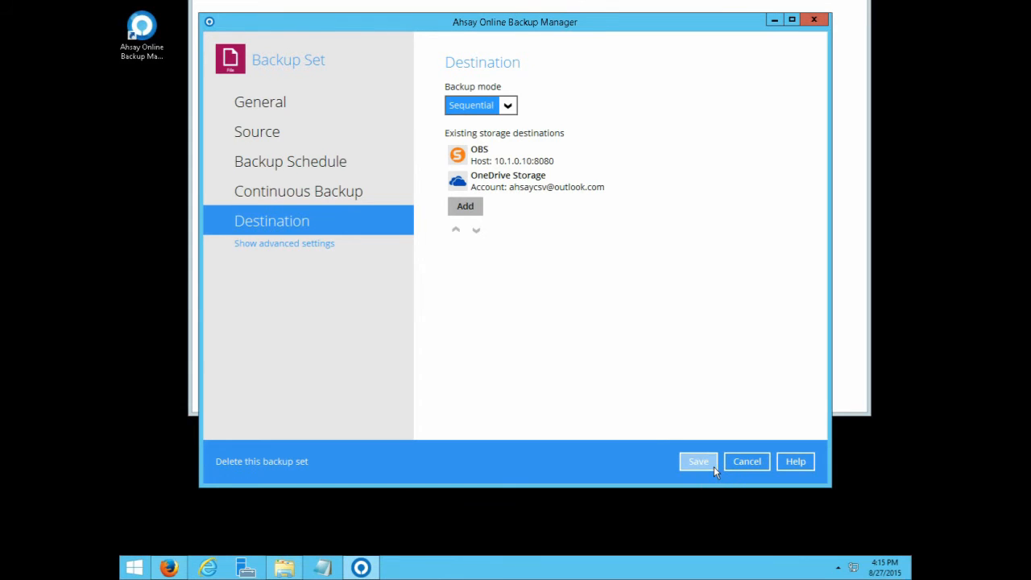
left_click(698, 461)
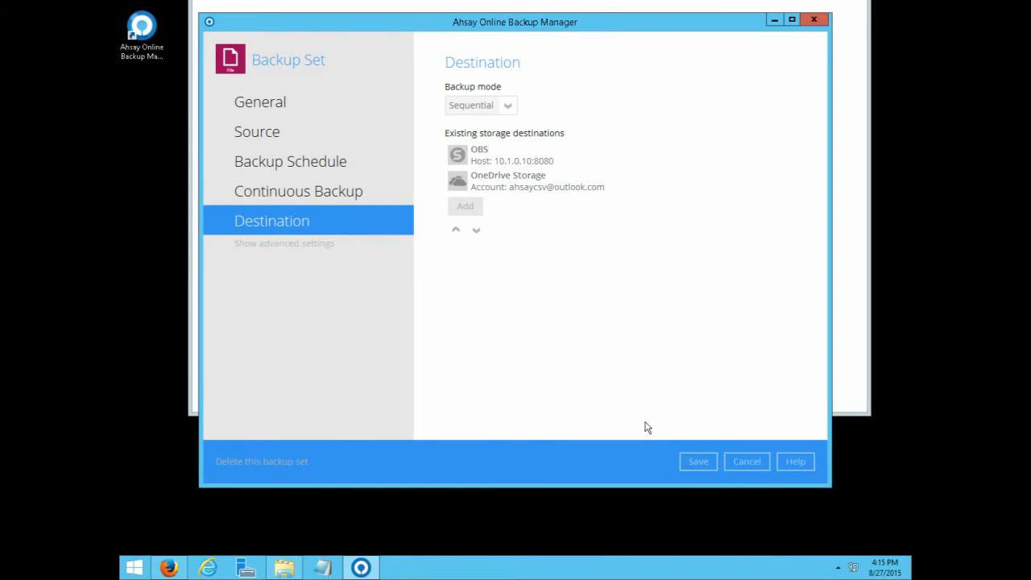